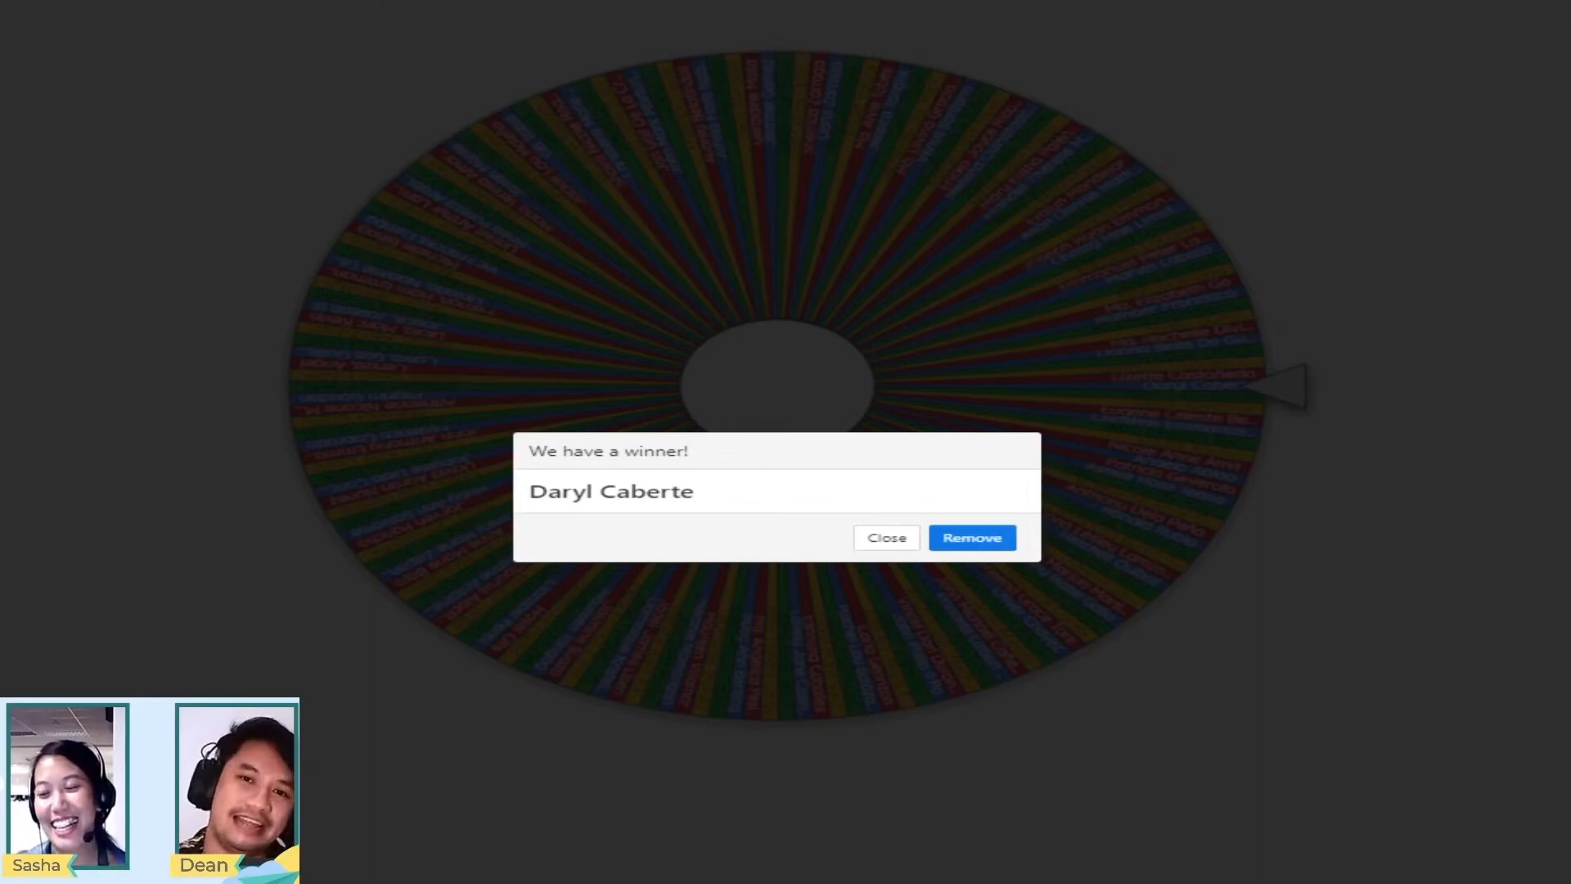
# Step: Remove the drawn winner from the wheel via the "We have a winner!" dialog
pyautogui.click(972, 537)
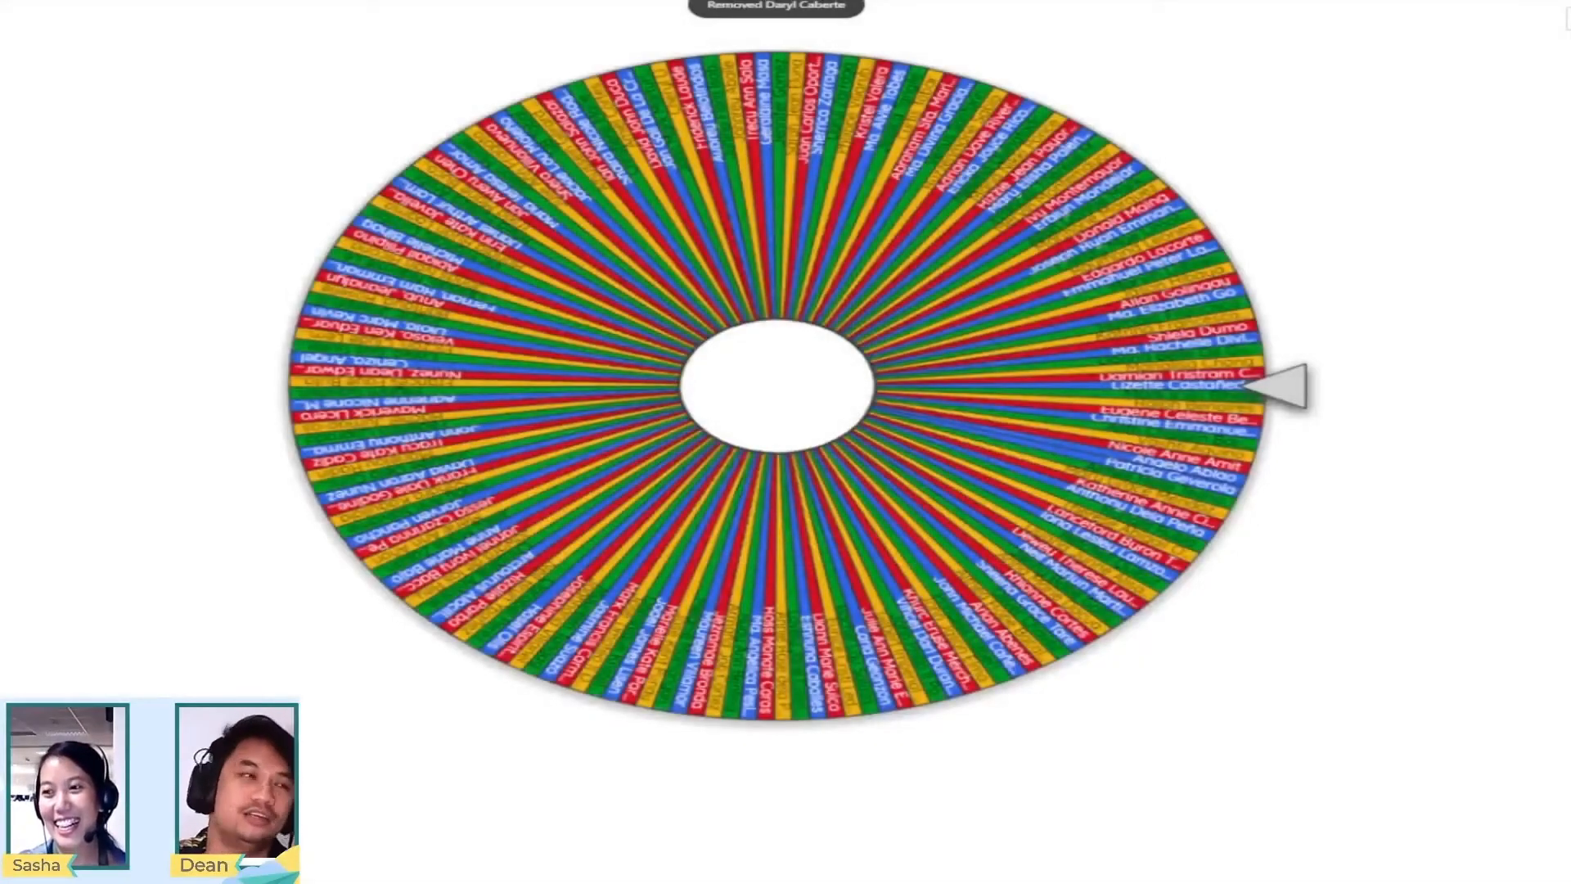